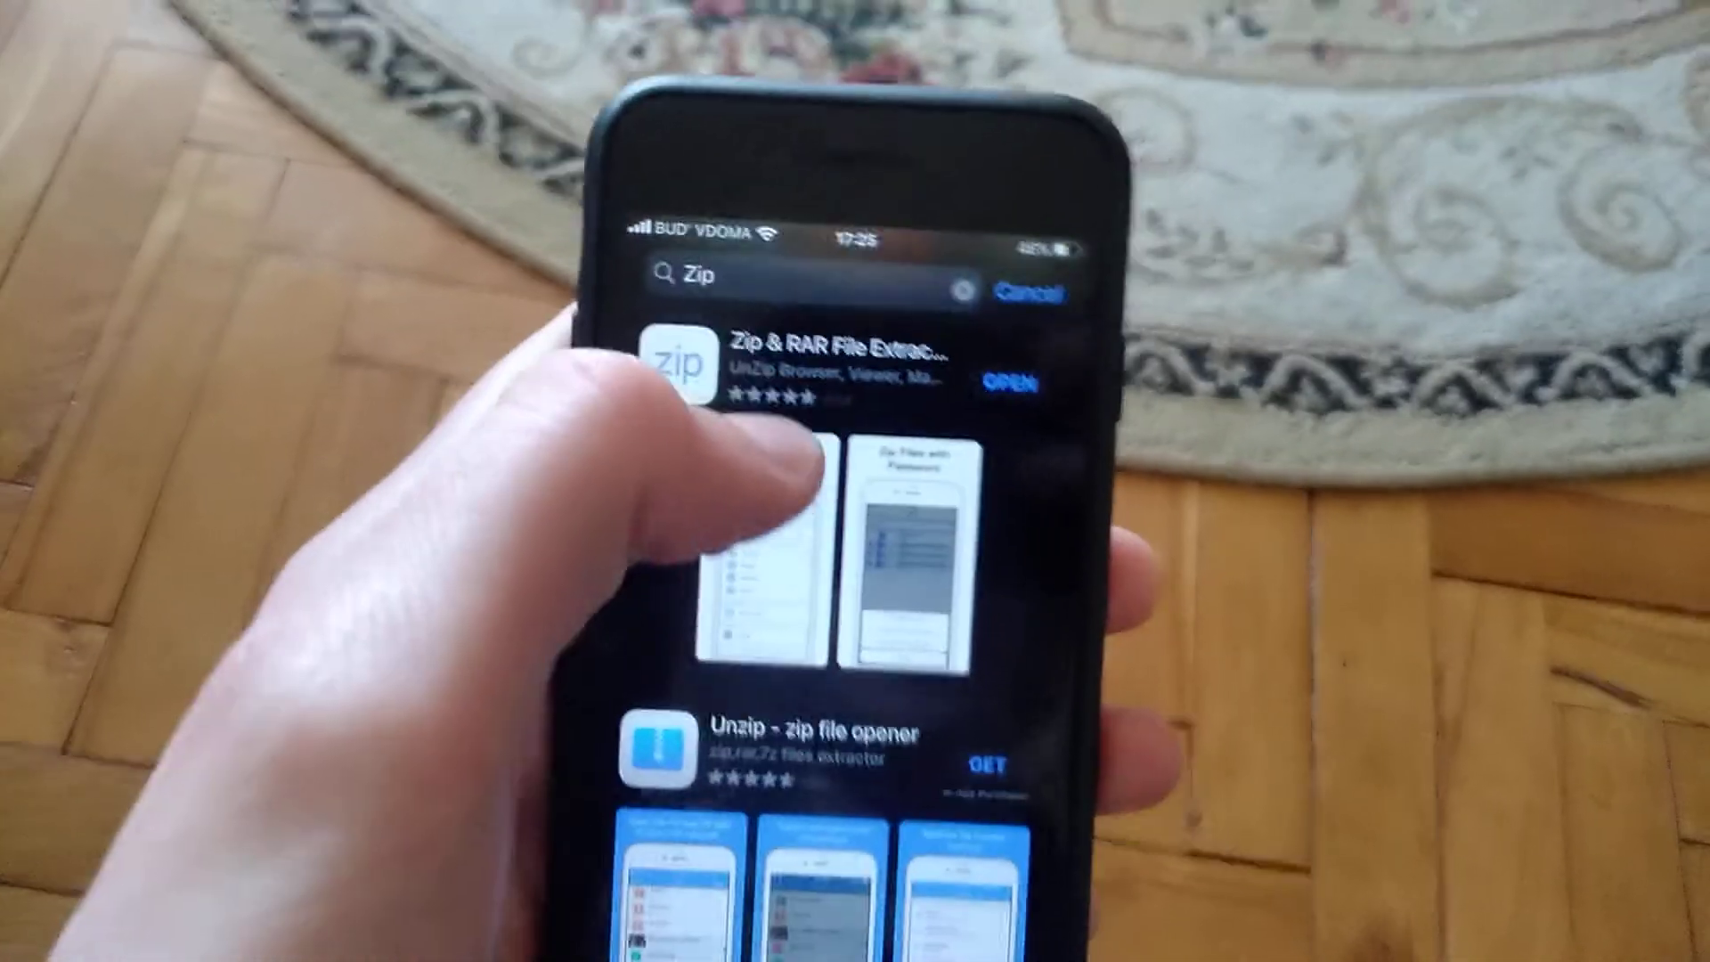
# Step: Open the Zip & RAR File Extractor app page from the 'zip' search results
pyautogui.click(820, 362)
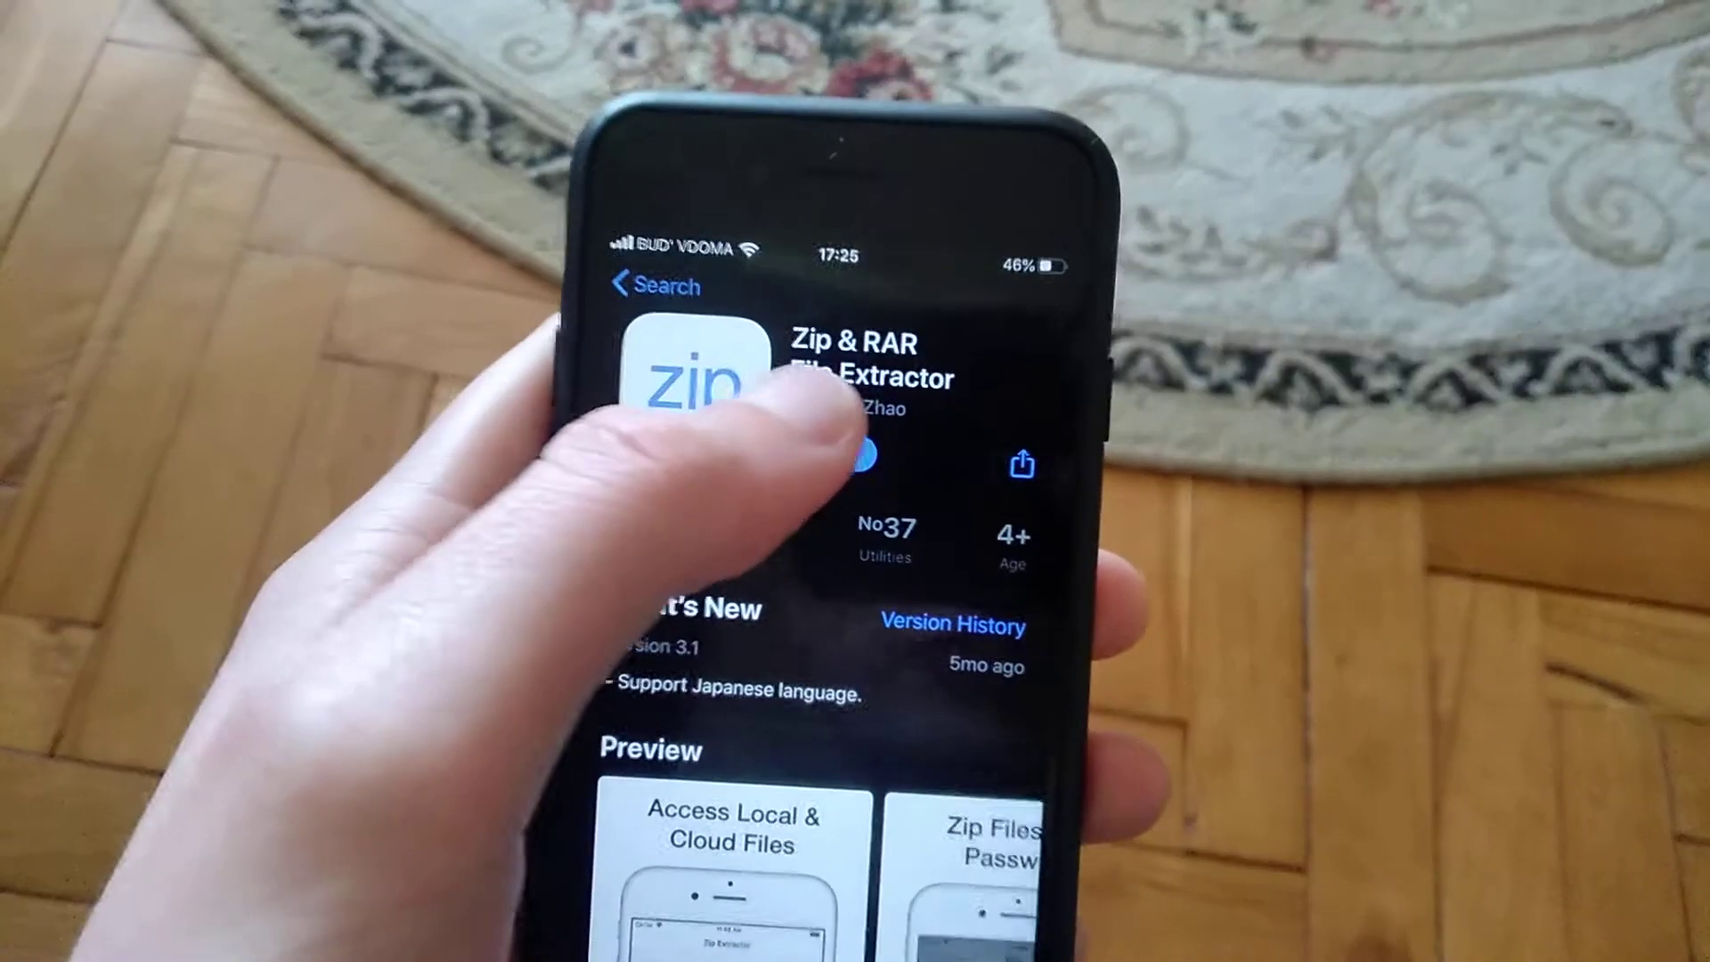